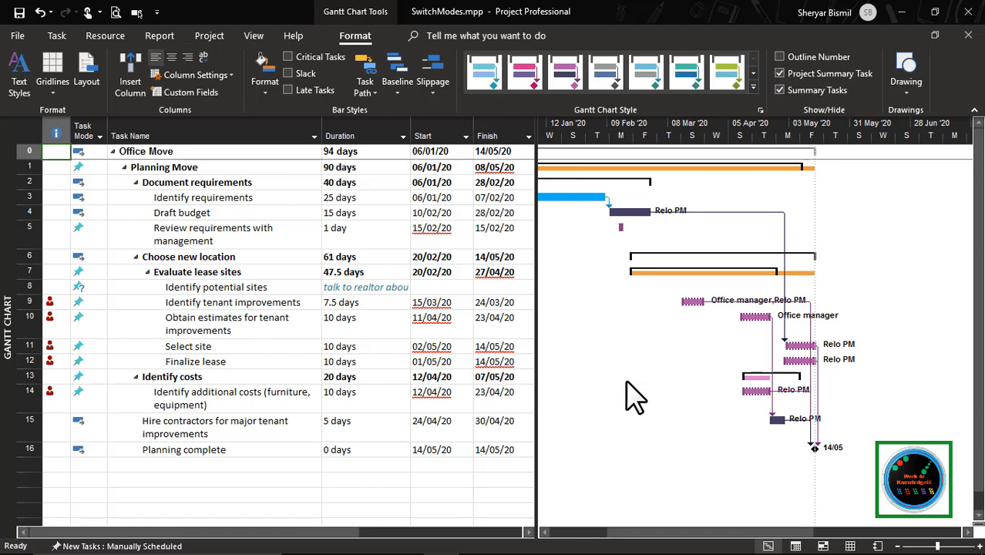
mouse_move(138, 539)
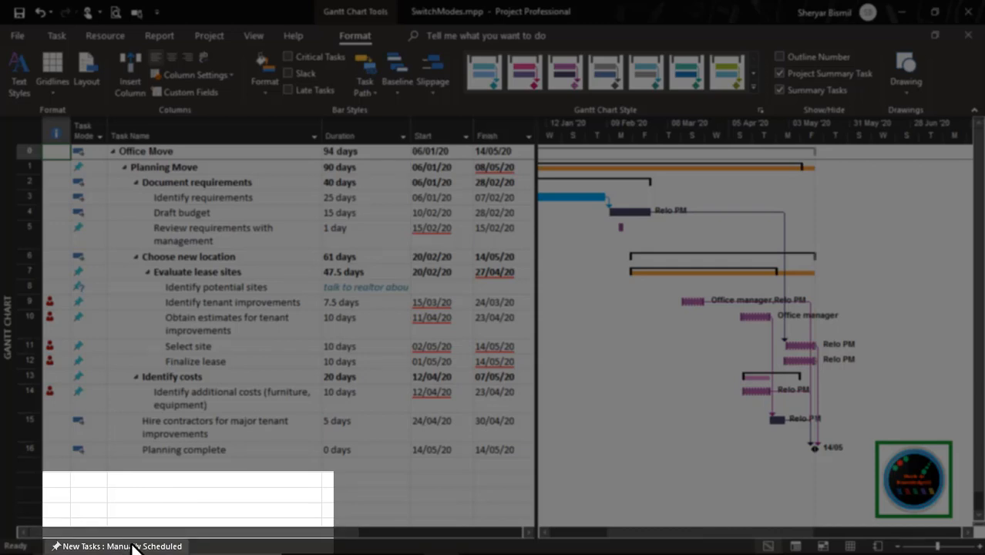
Switch the status-bar default so new tasks are Auto Scheduled rather than Manually Scheduled
click(120, 545)
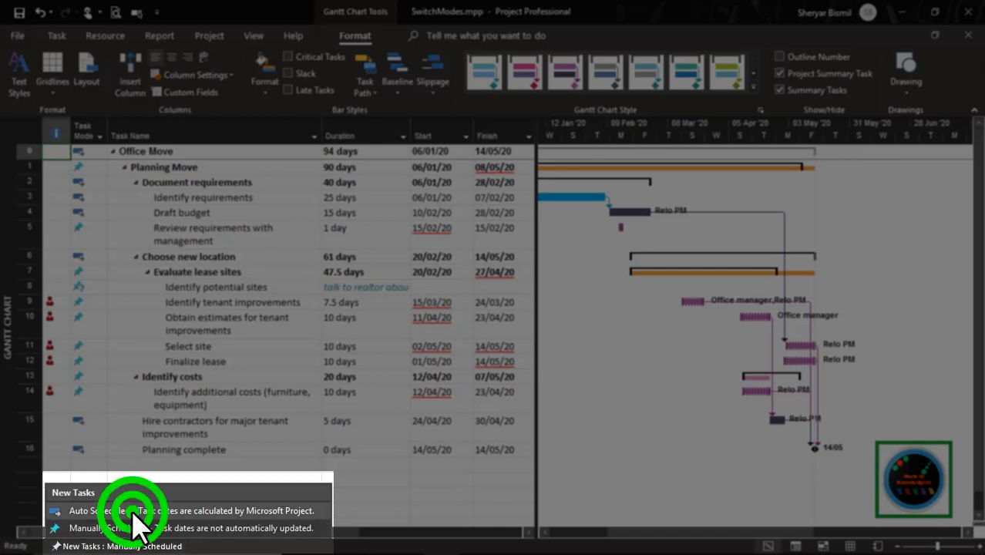
click(120, 510)
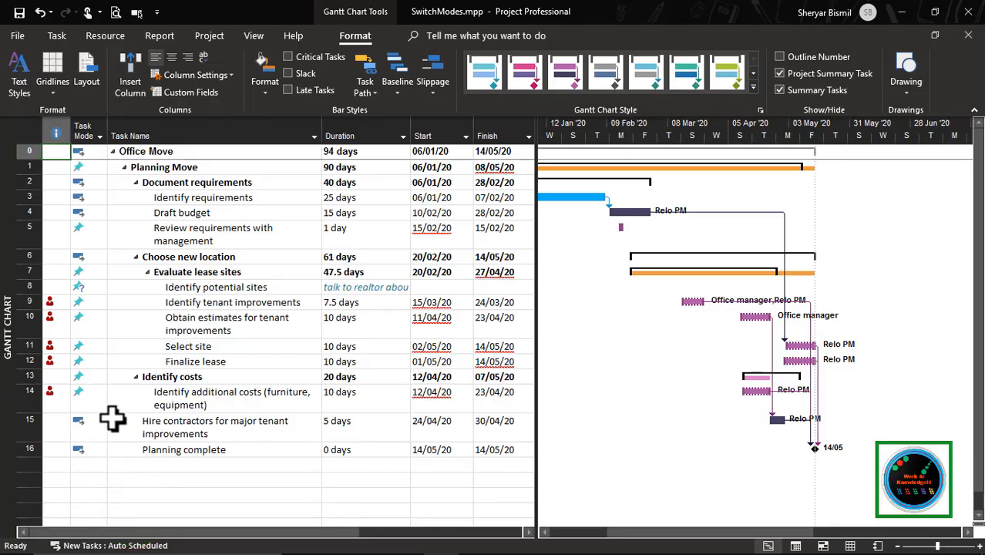
mouse_move(486, 427)
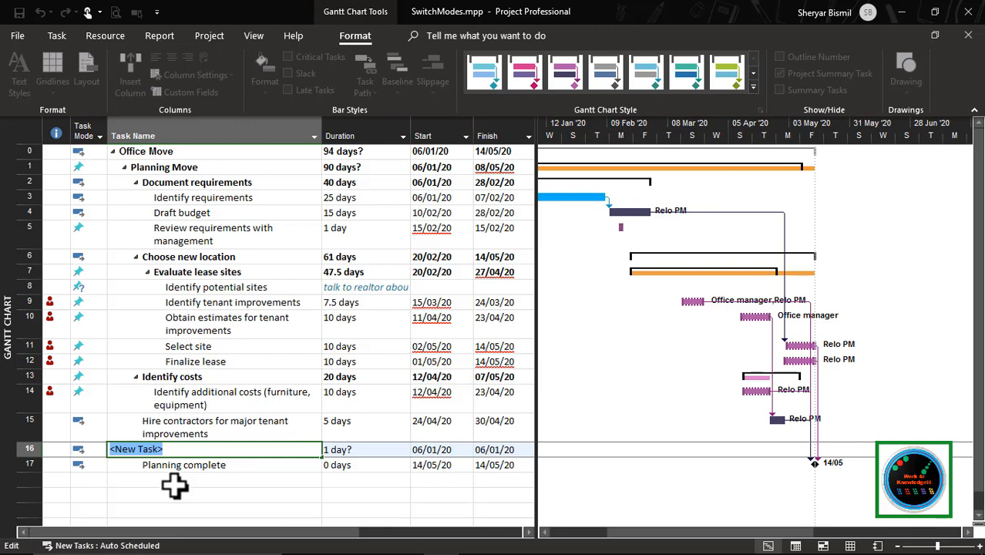
Add a 'Begin Construction' task in row 16 and bring up Project Options from File
text(Begin Construction)
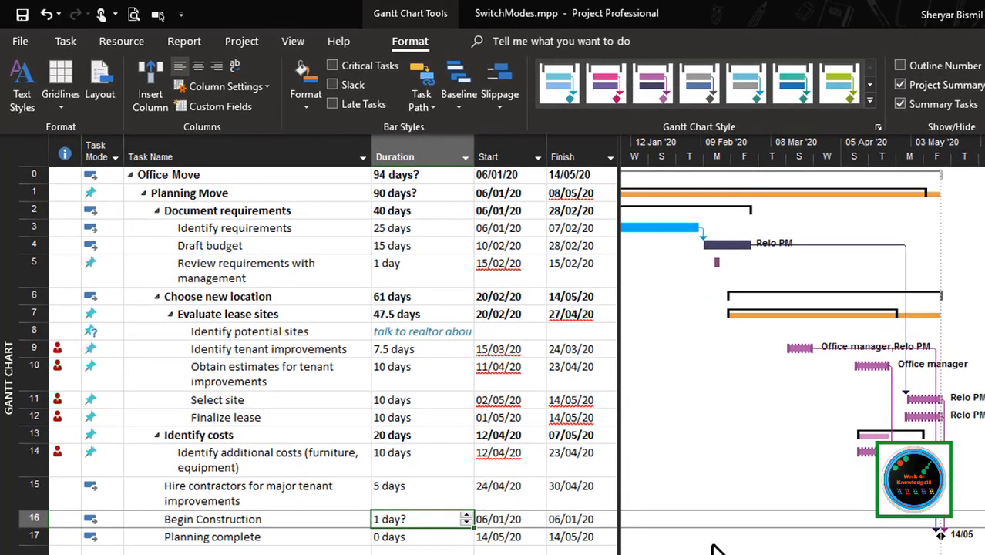
mouse_move(22, 42)
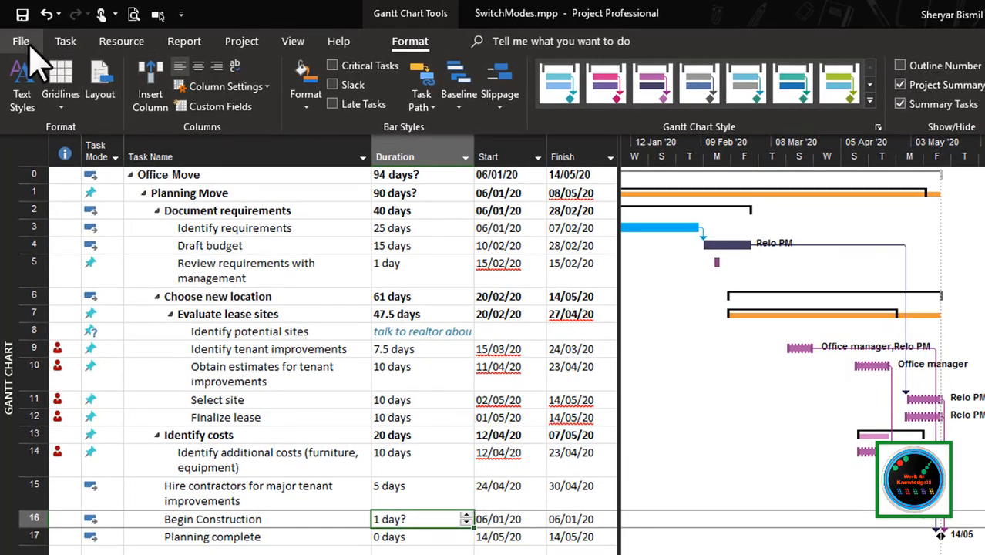
click(28, 41)
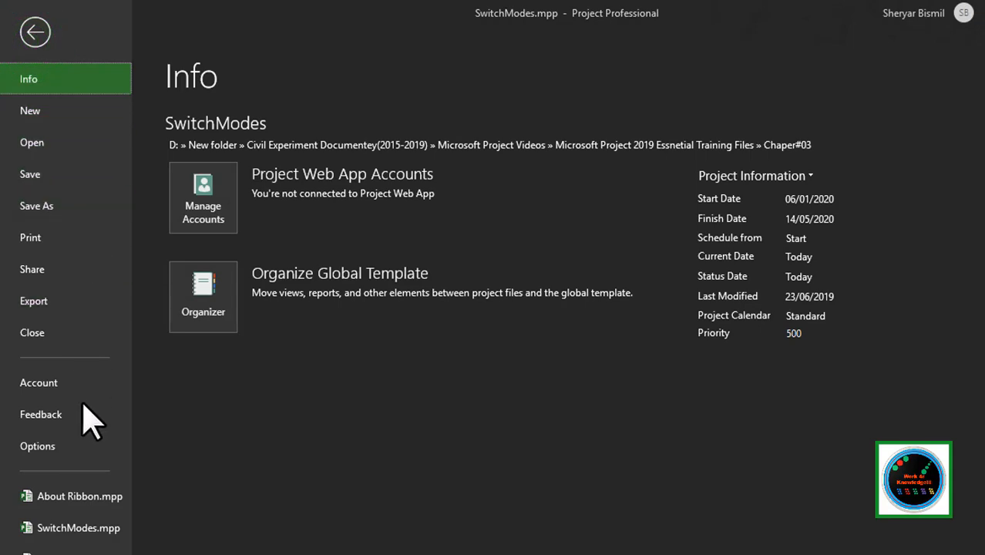
click(34, 31)
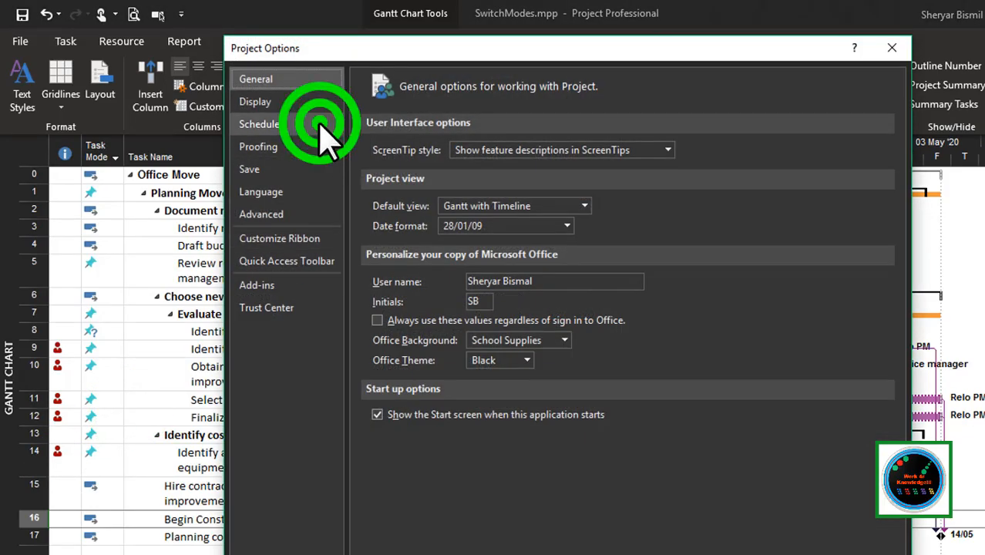
Review the Schedule options with new tasks Auto Scheduled, choose the projects scope, and confirm
click(259, 123)
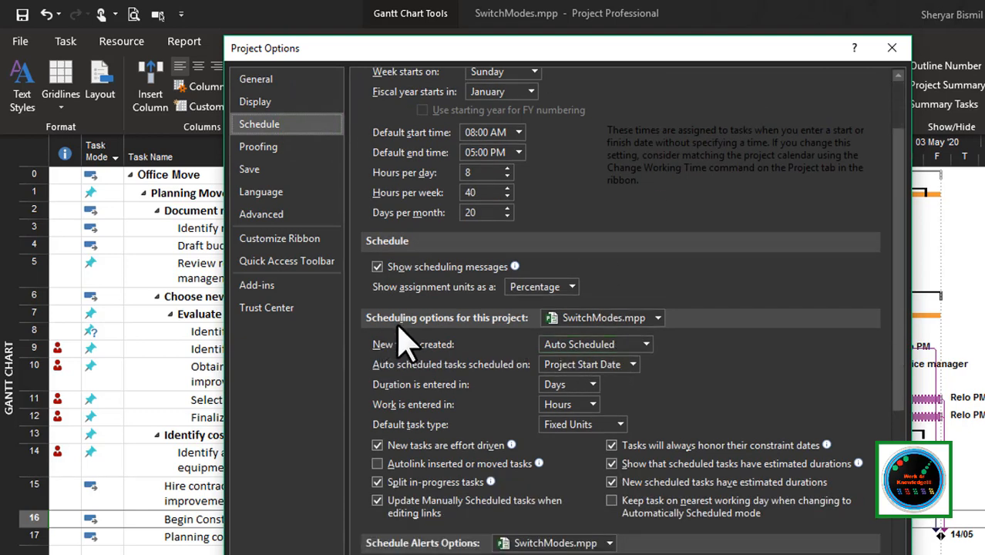
scroll(down, 3)
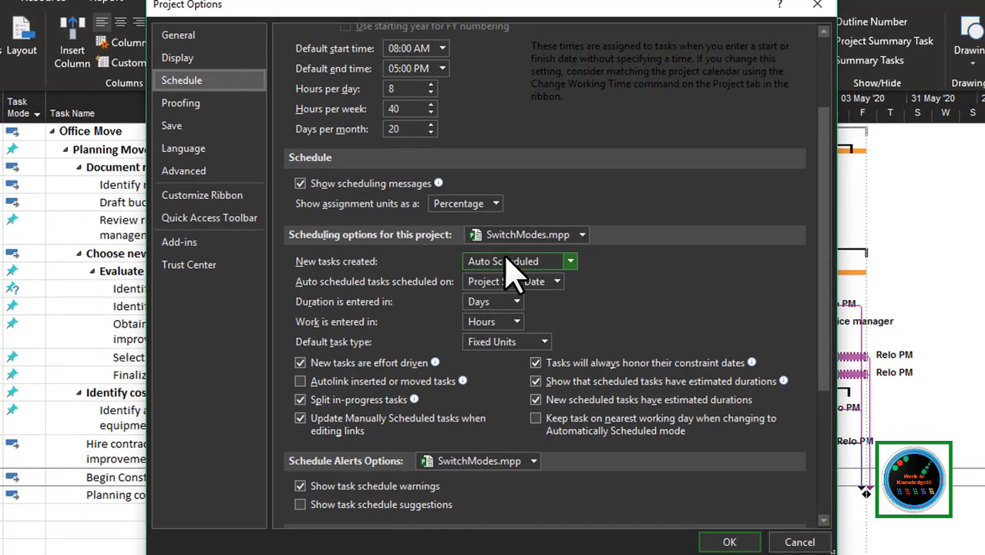
mouse_move(823, 216)
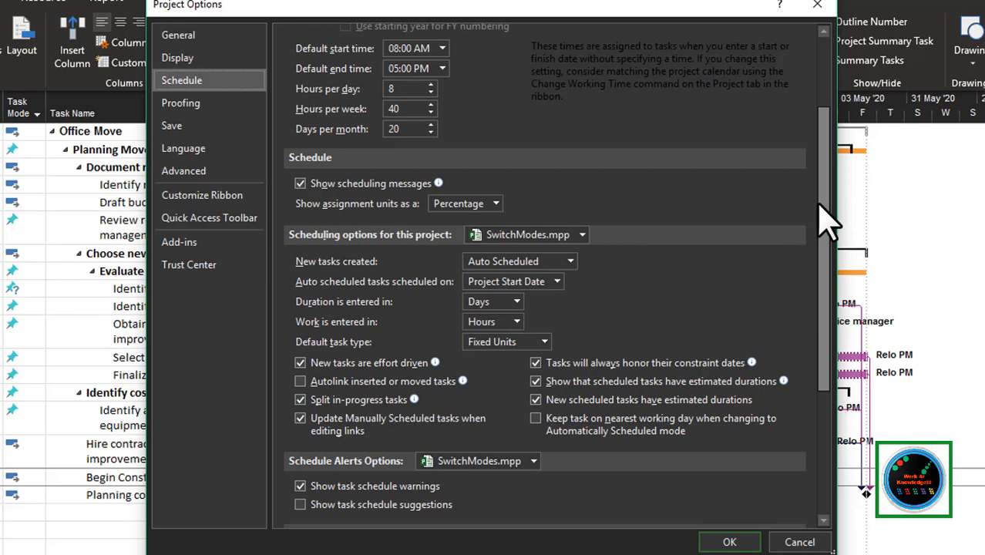
mouse_move(727, 265)
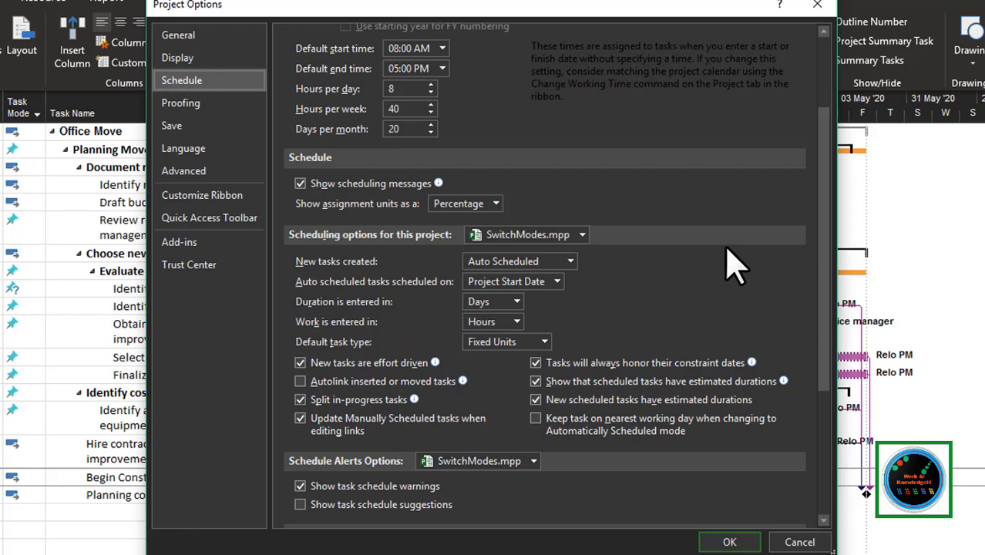
mouse_move(586, 274)
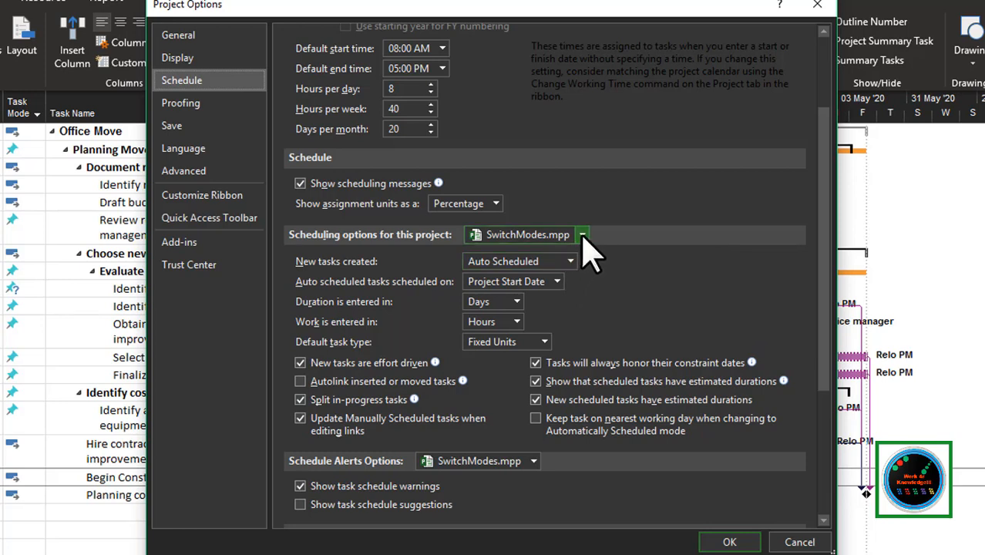
click(585, 234)
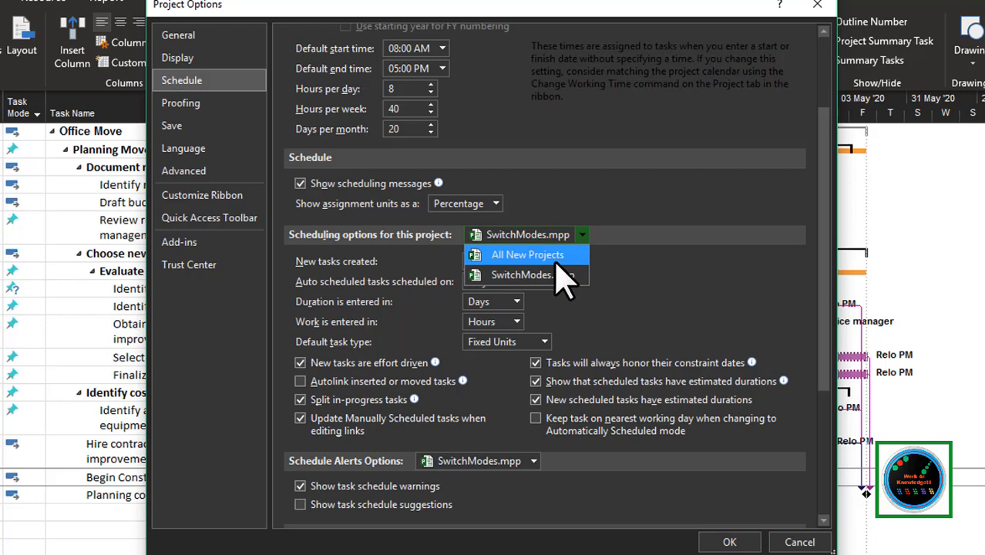
click(527, 254)
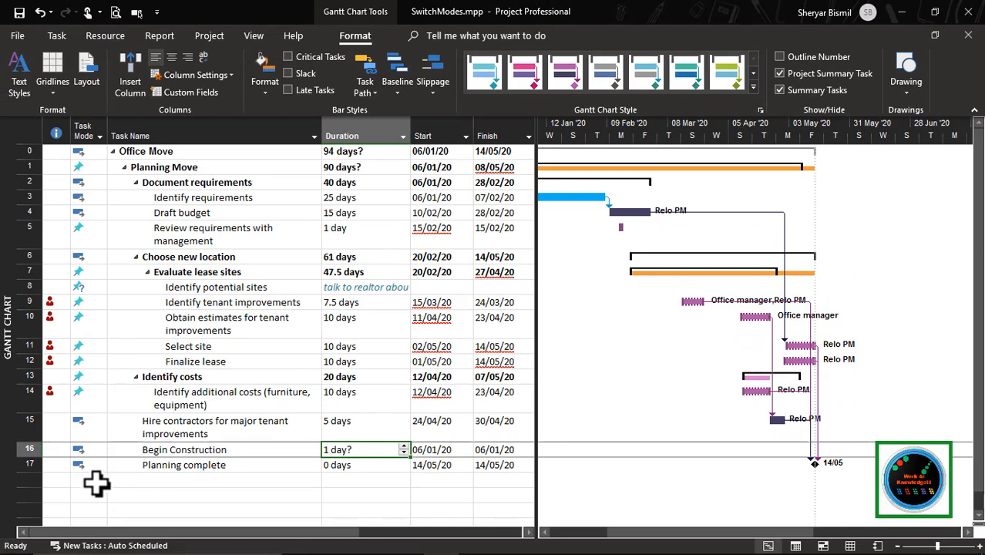
mouse_move(86, 294)
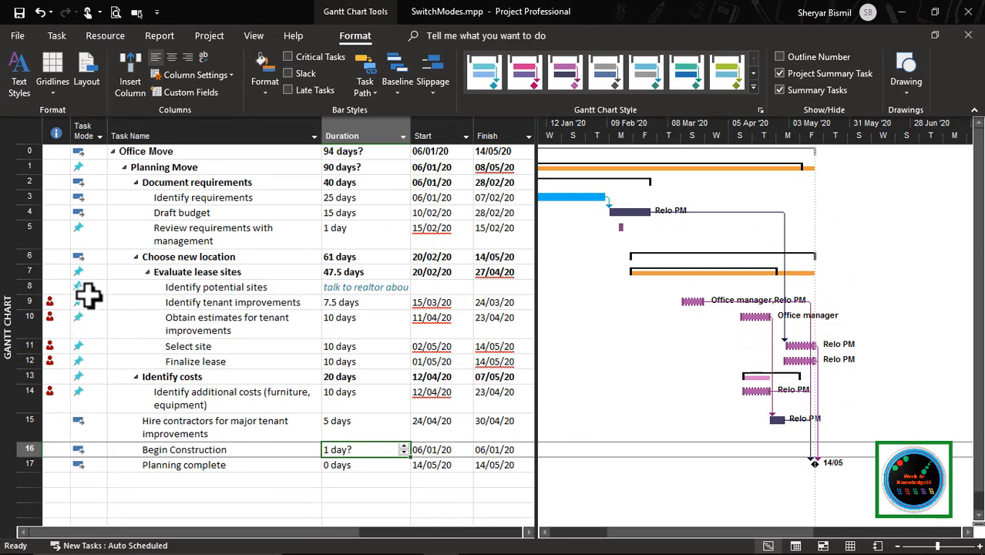
mouse_move(80, 302)
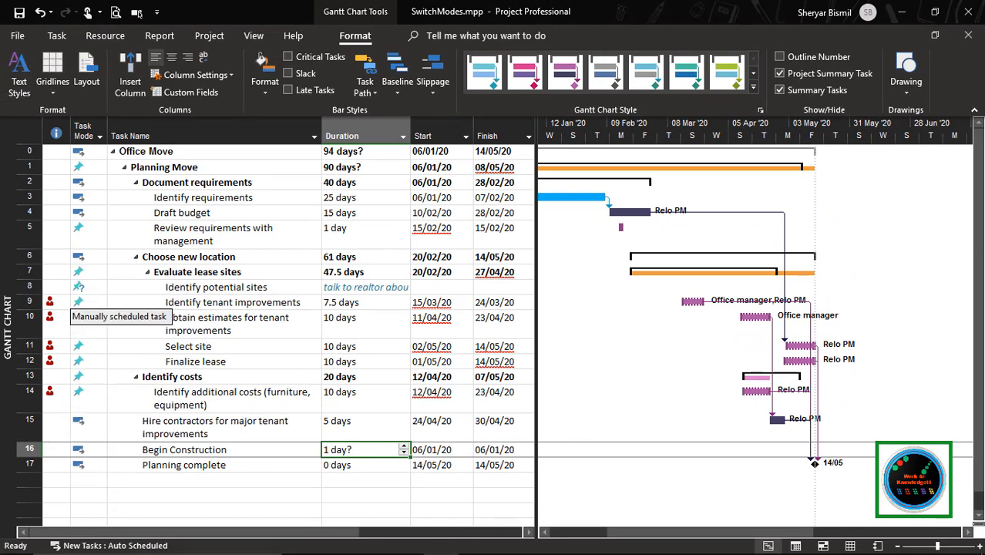
mouse_move(74, 369)
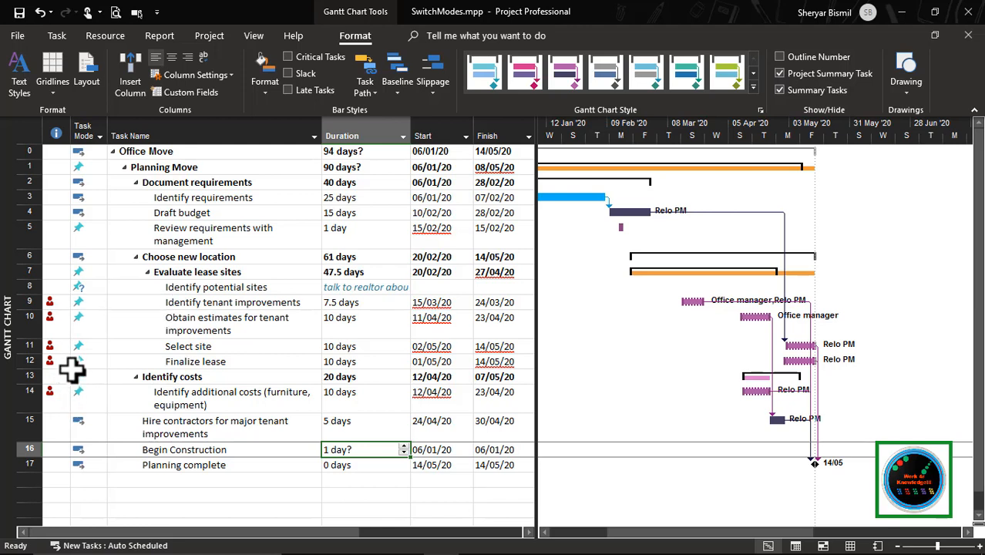
mouse_move(84, 305)
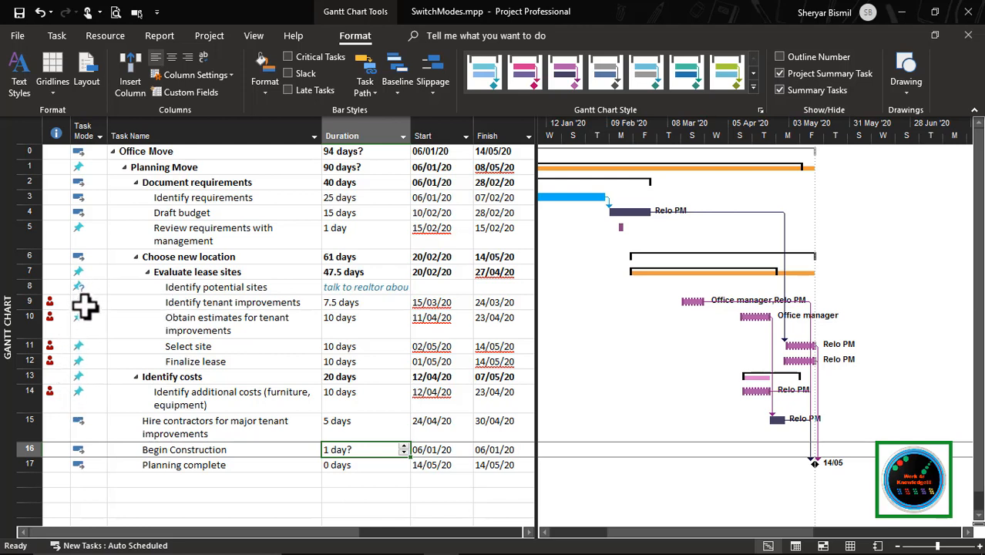
mouse_move(71, 322)
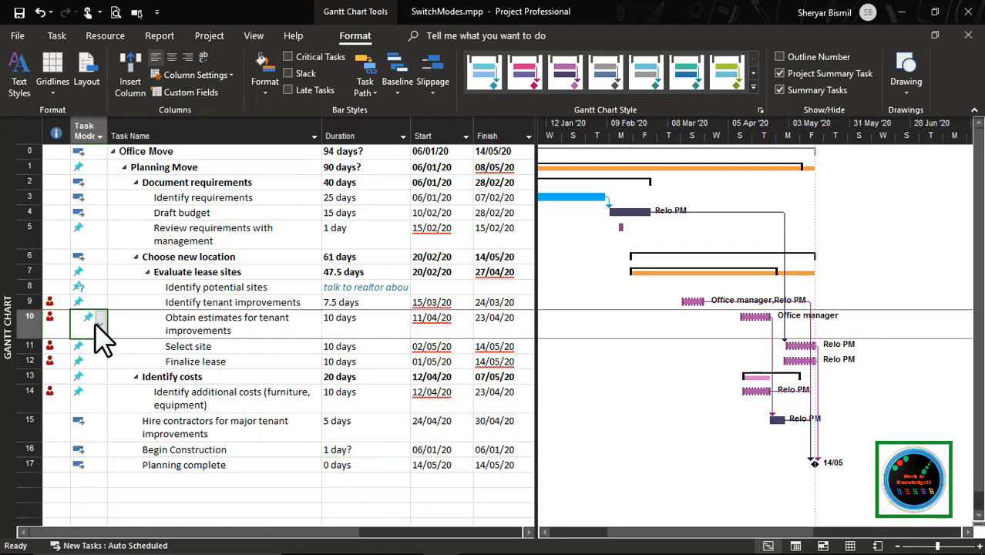
Set task 10, Obtain estimates for tenant improvements, to Auto Scheduled so it starts 13/04/20
click(83, 317)
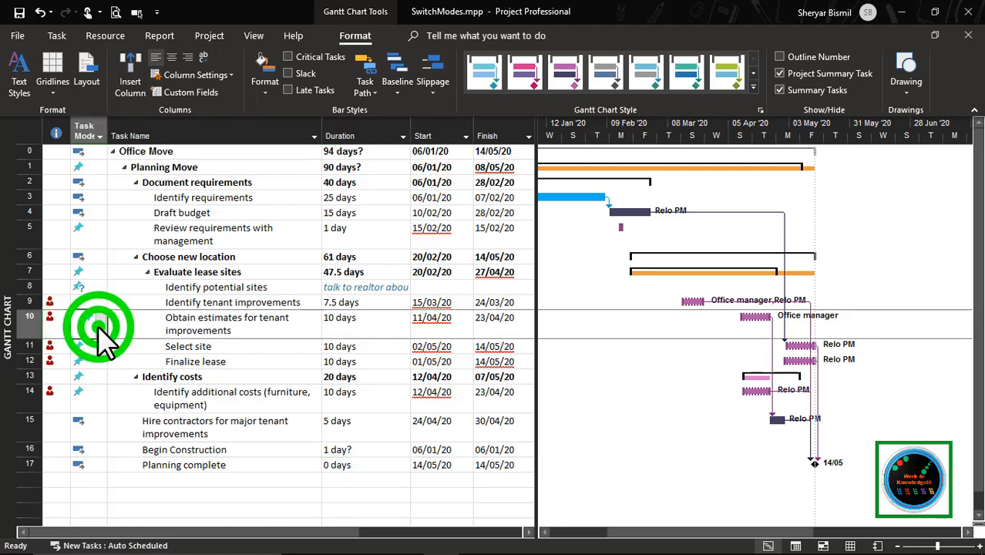
click(85, 324)
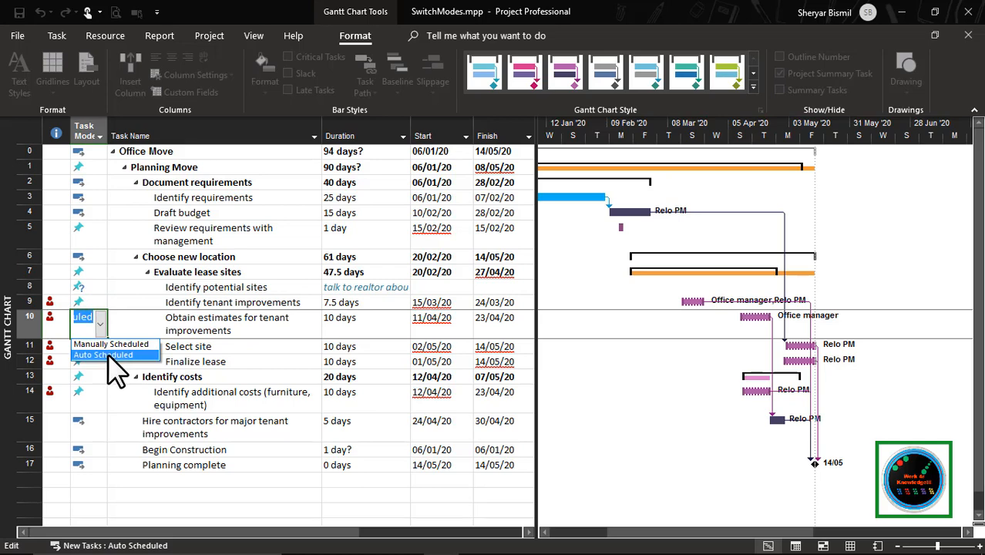
click(105, 353)
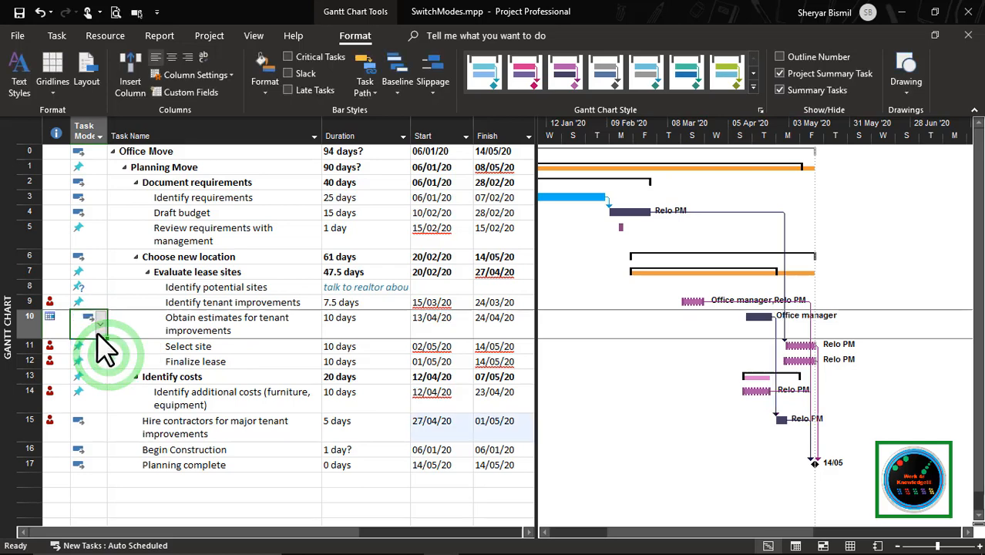